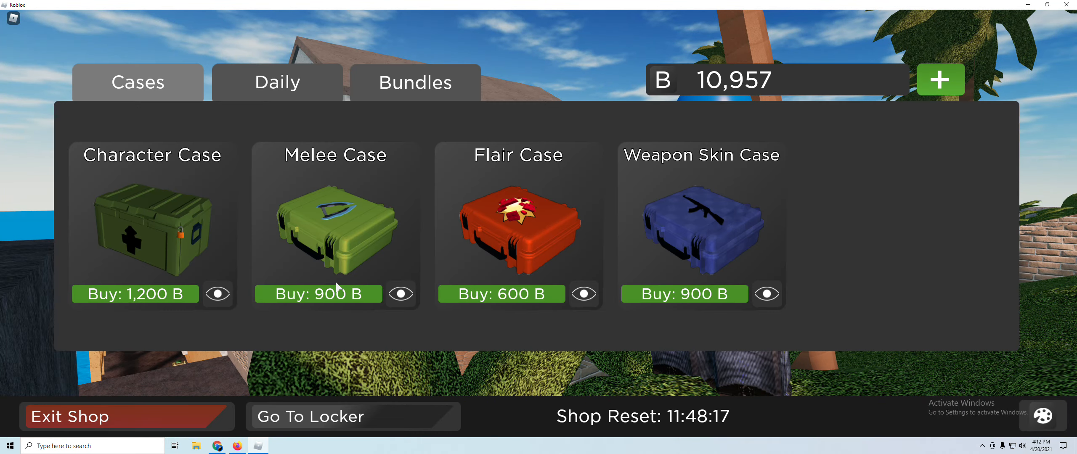
Play the Arsenal competitive round, checking the scoreboard until it shows 20 kills, 6 assists, 11 deaths
click(127, 417)
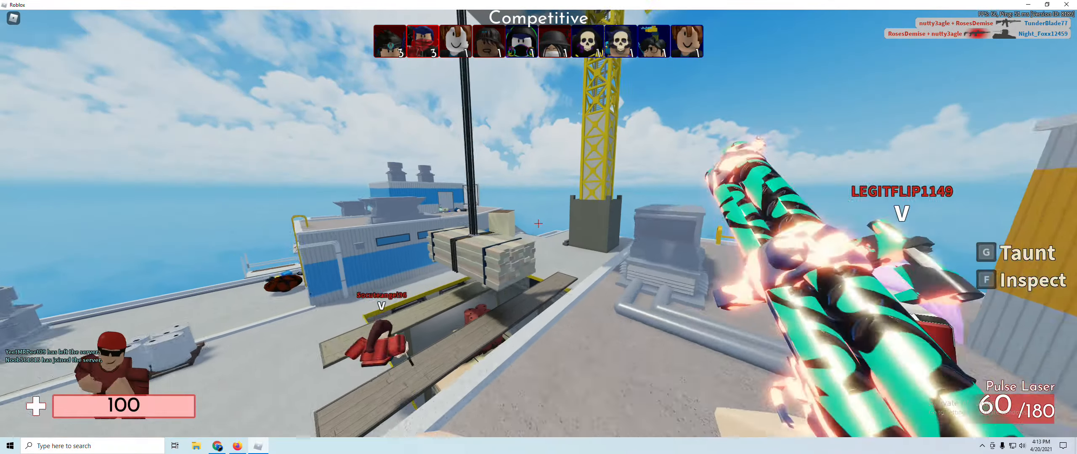
click(539, 228)
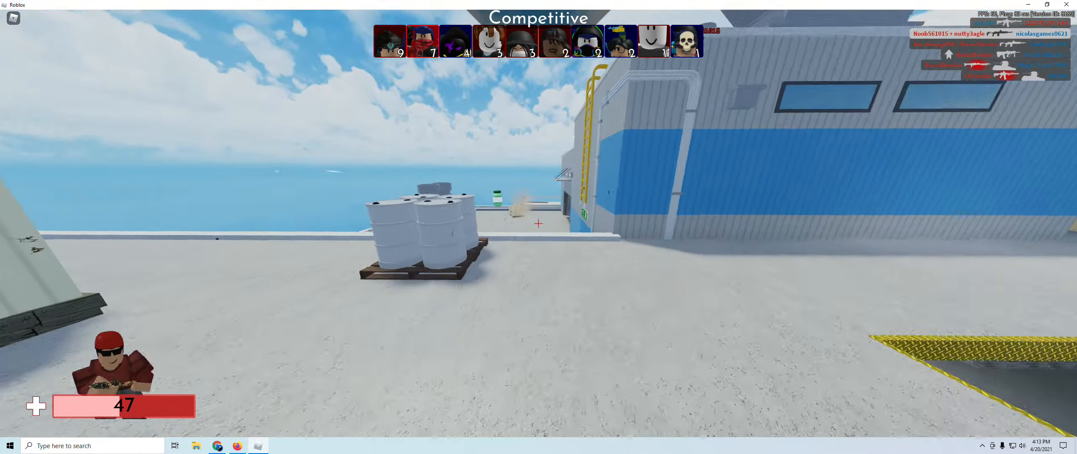
key(Tab)
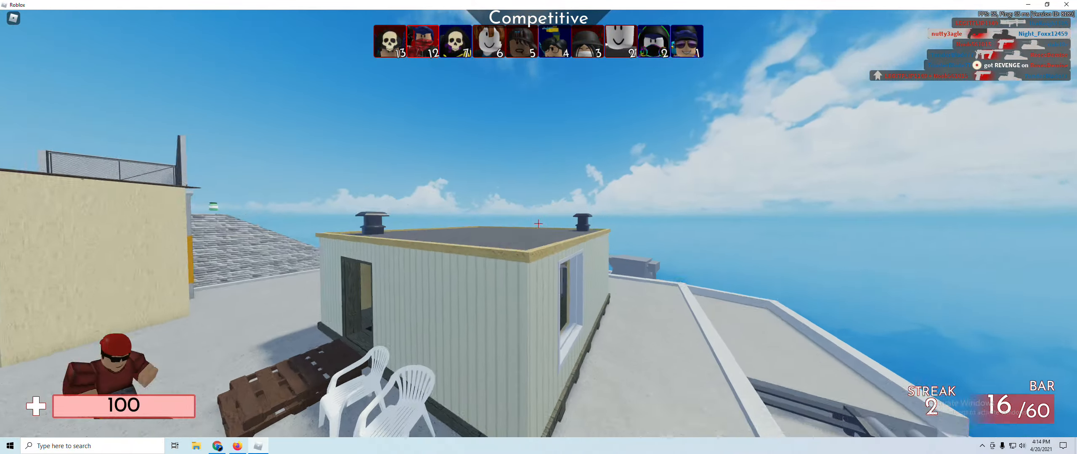
click(538, 227)
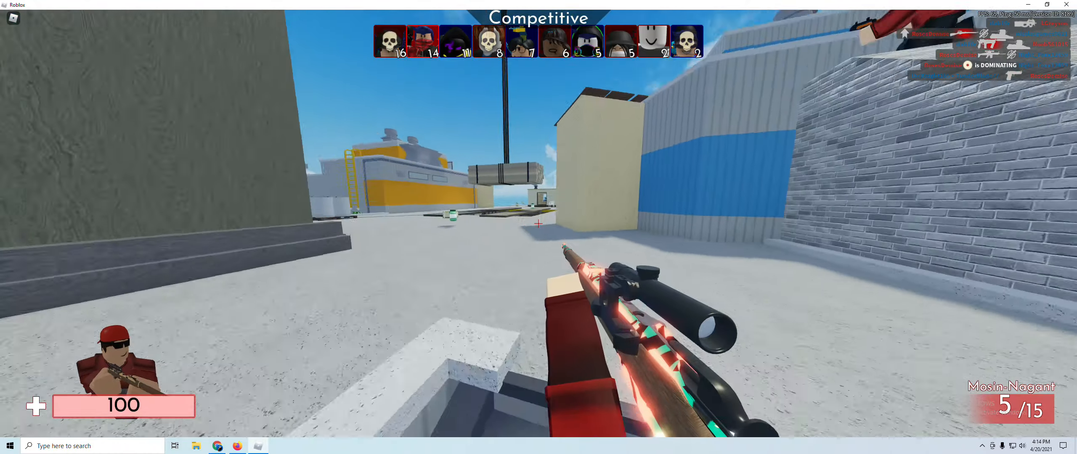
click(538, 227)
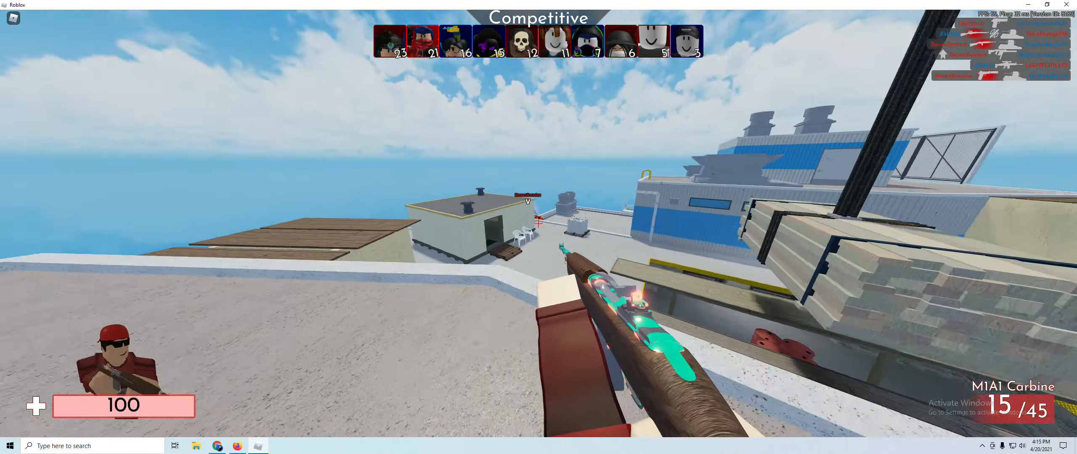
key(Tab)
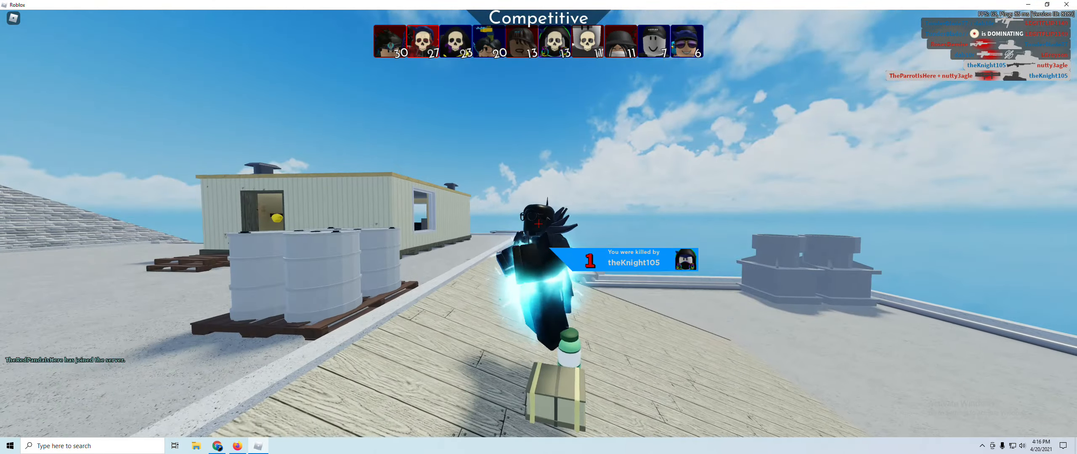
key(tab)
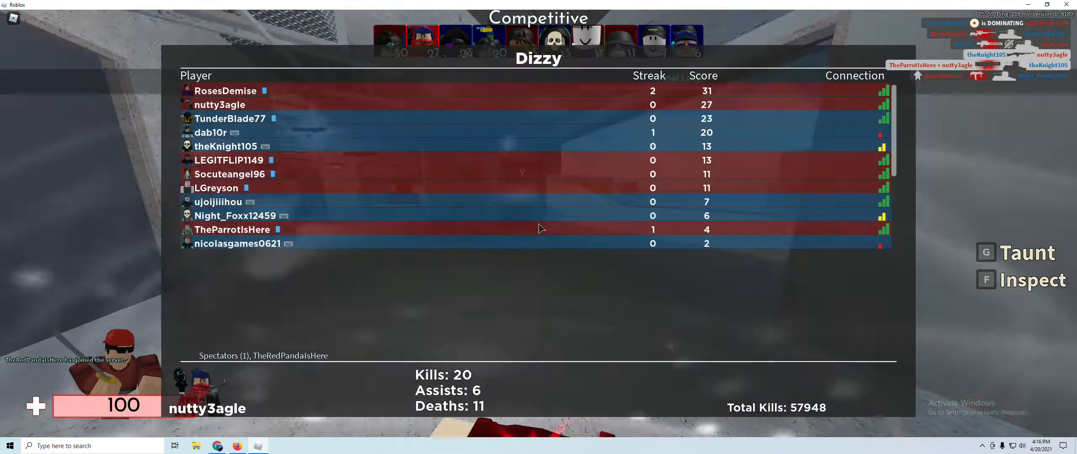